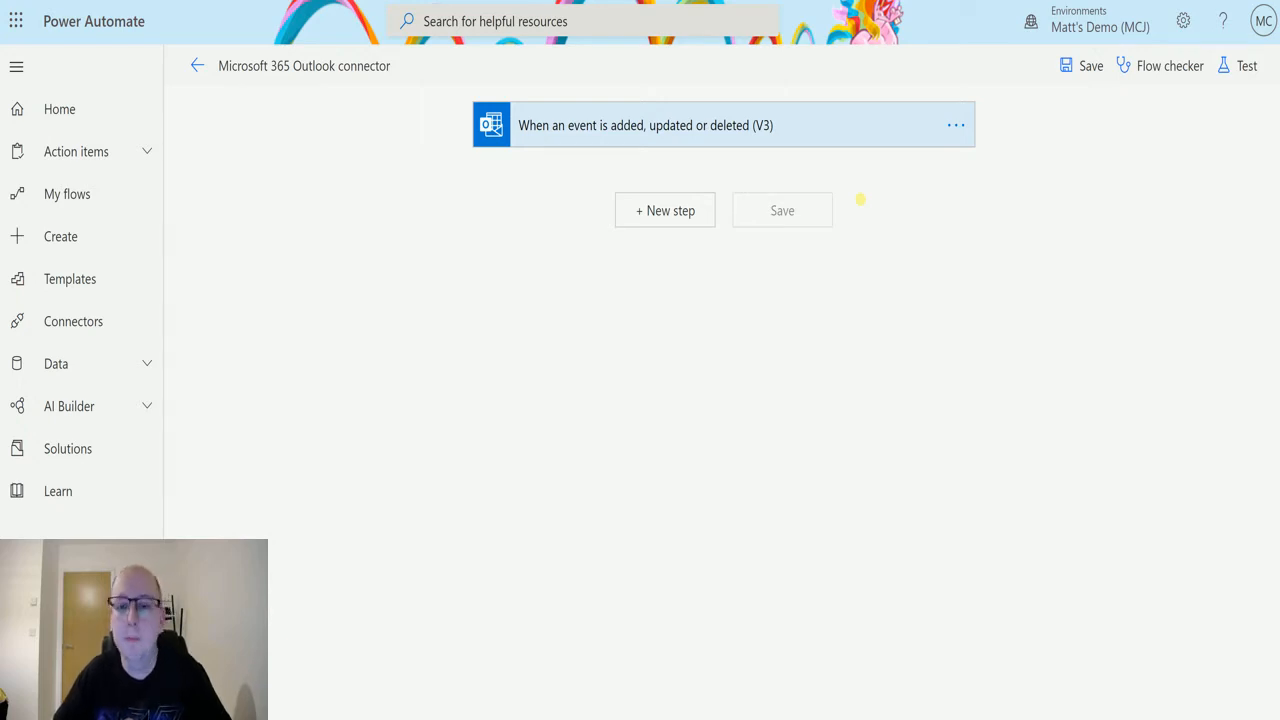
pyautogui.moveTo(572, 100)
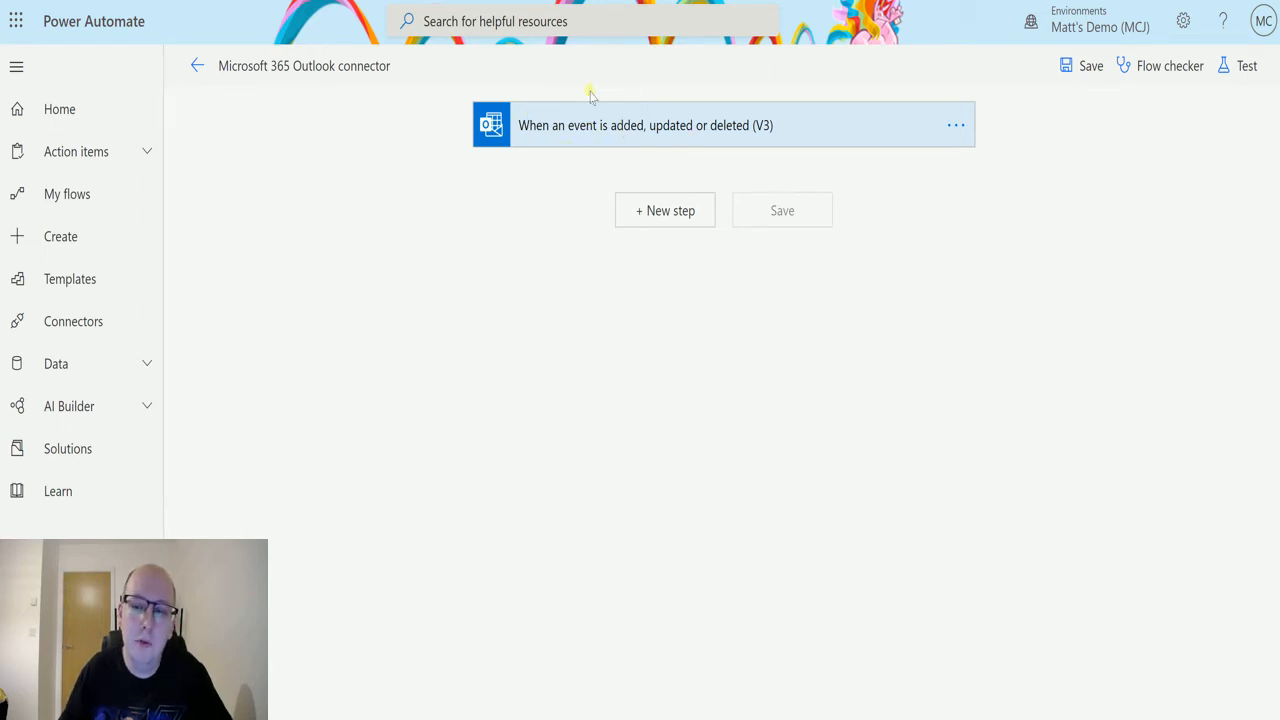
pyautogui.moveTo(668, 172)
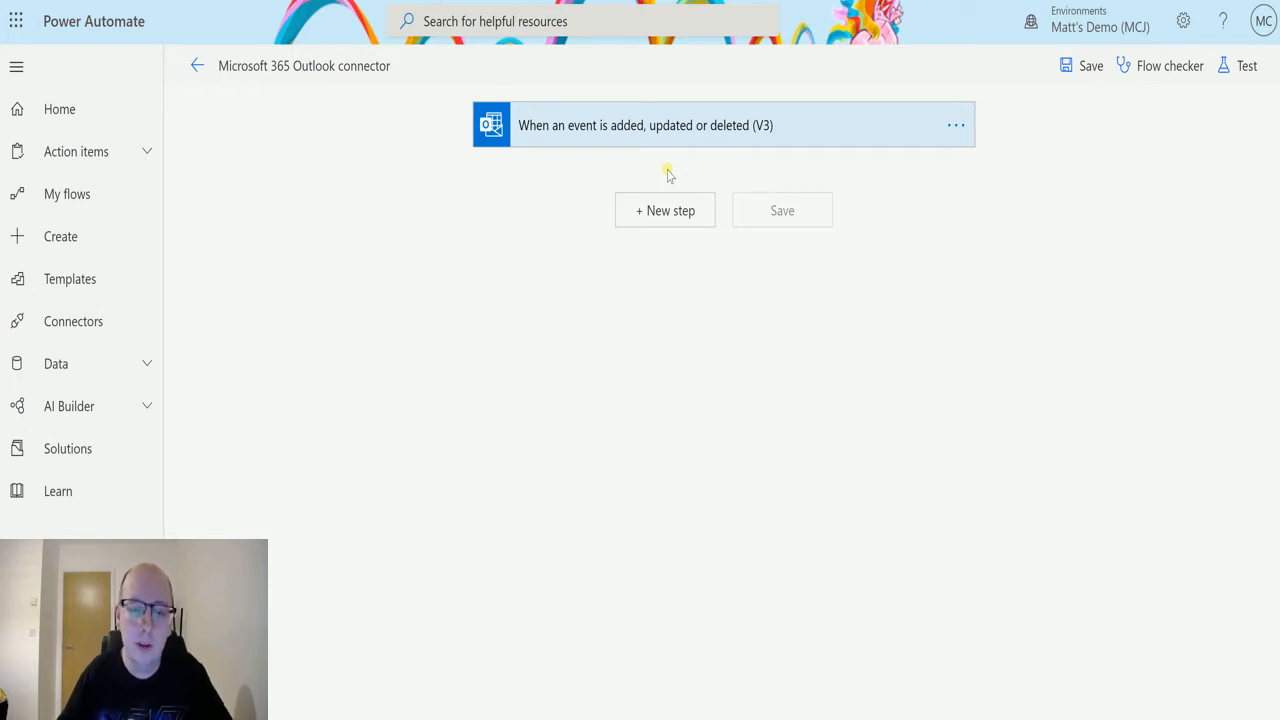
pyautogui.moveTo(532, 280)
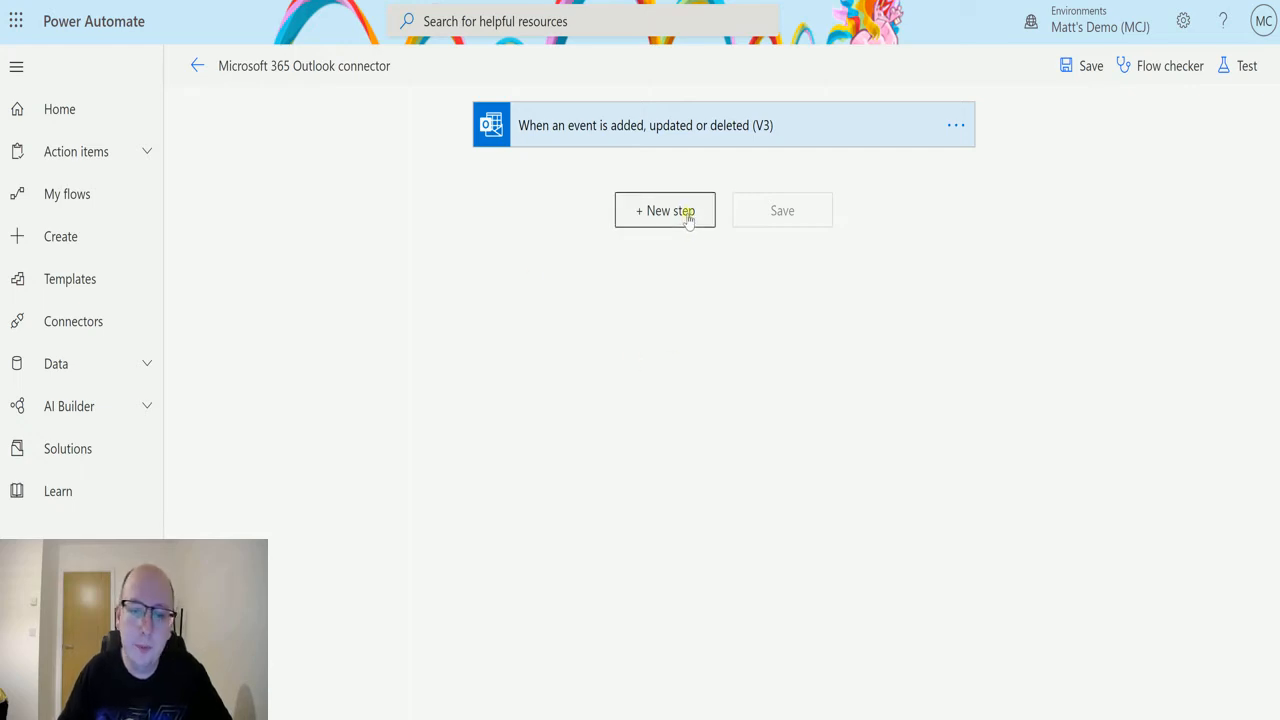
# Step: Add a new step after the event trigger and browse the Office 365 Outlook actions toward Get contacts (V2)
pyautogui.click(664, 210)
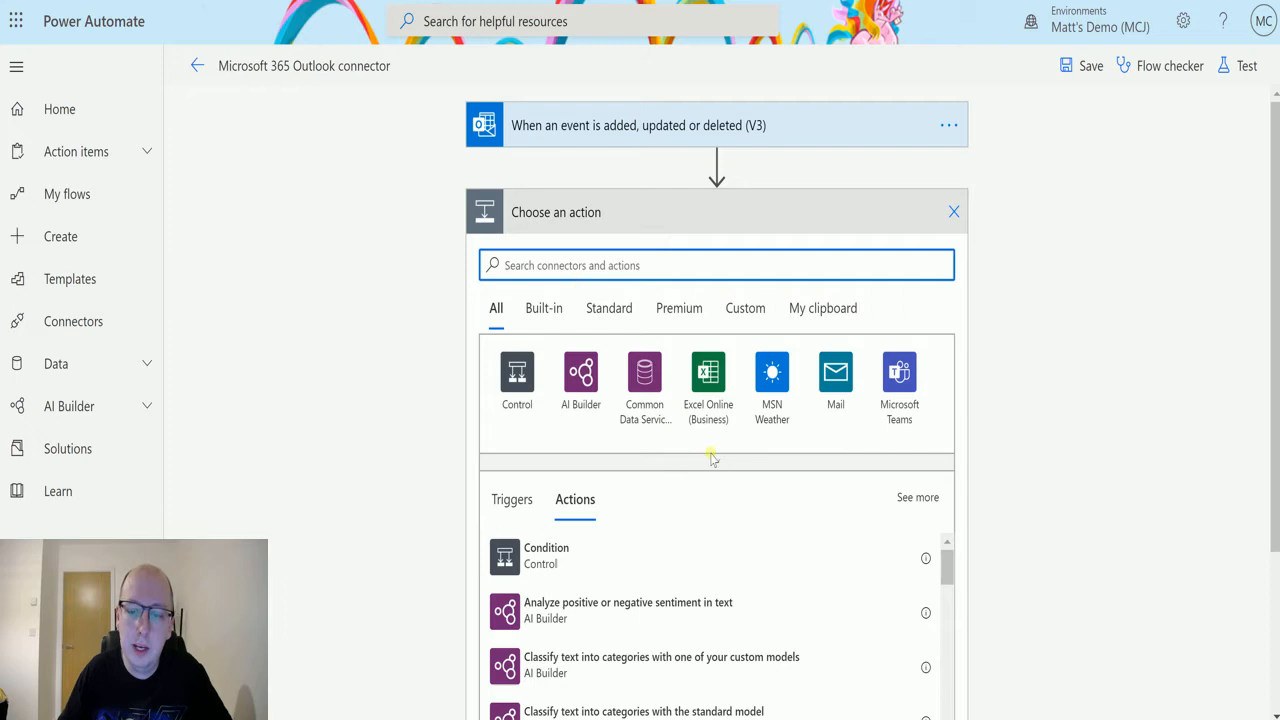
pyautogui.click(916, 496)
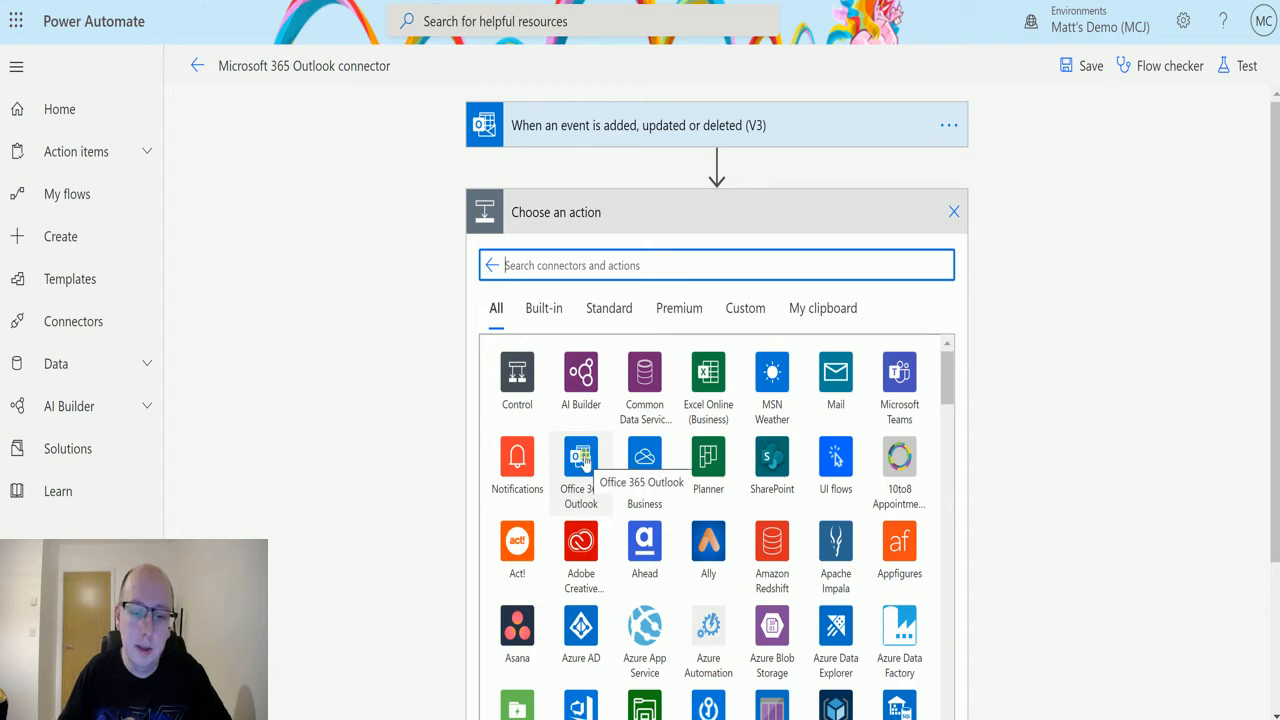
pyautogui.click(580, 464)
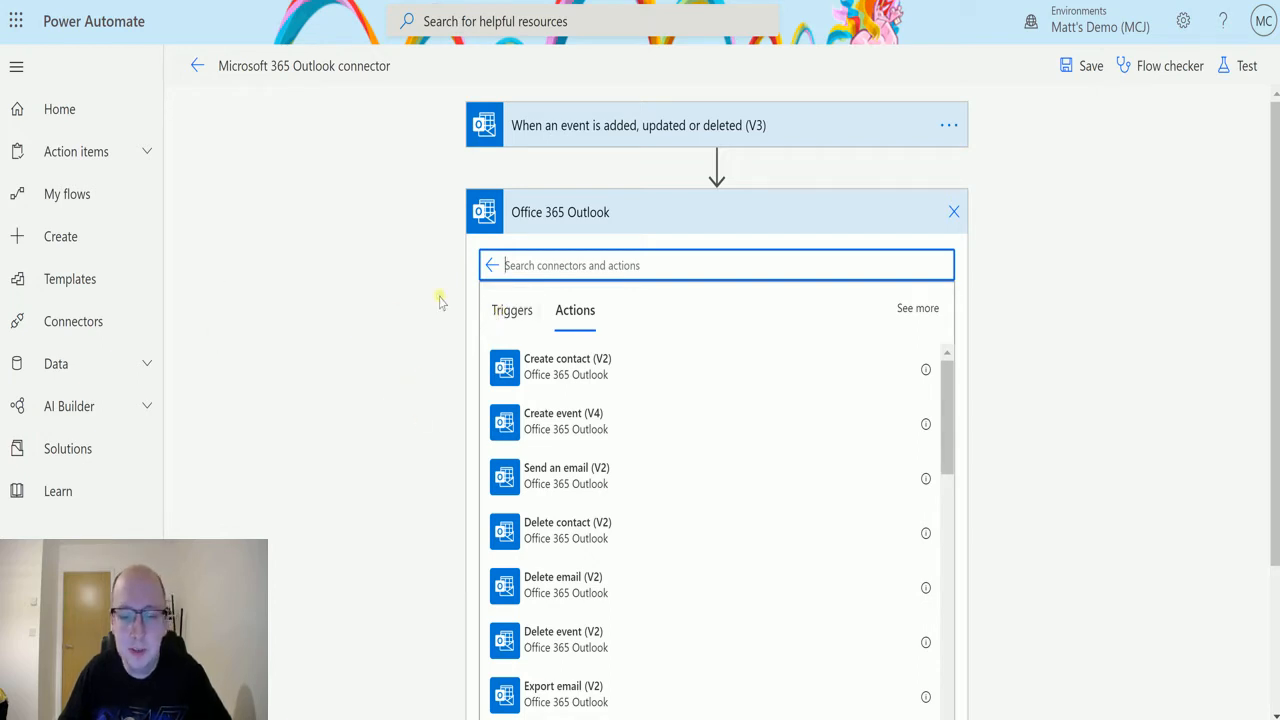
pyautogui.moveTo(340, 268)
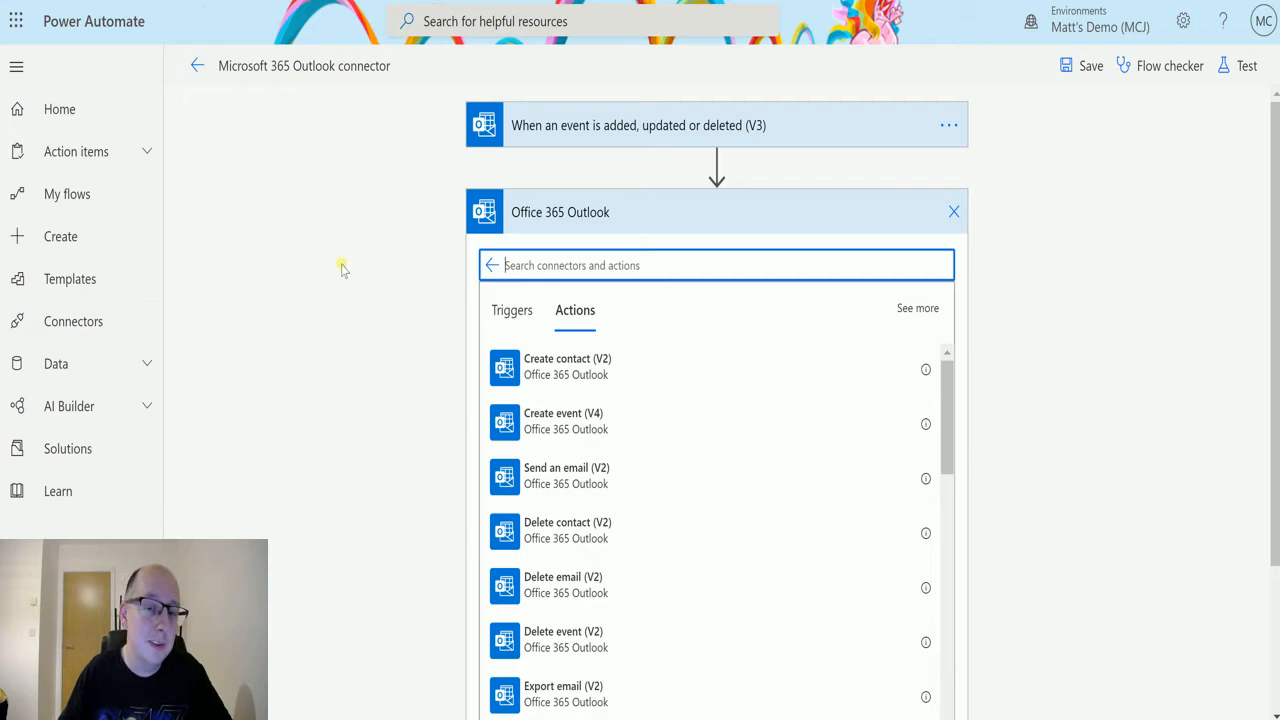
pyautogui.moveTo(478, 296)
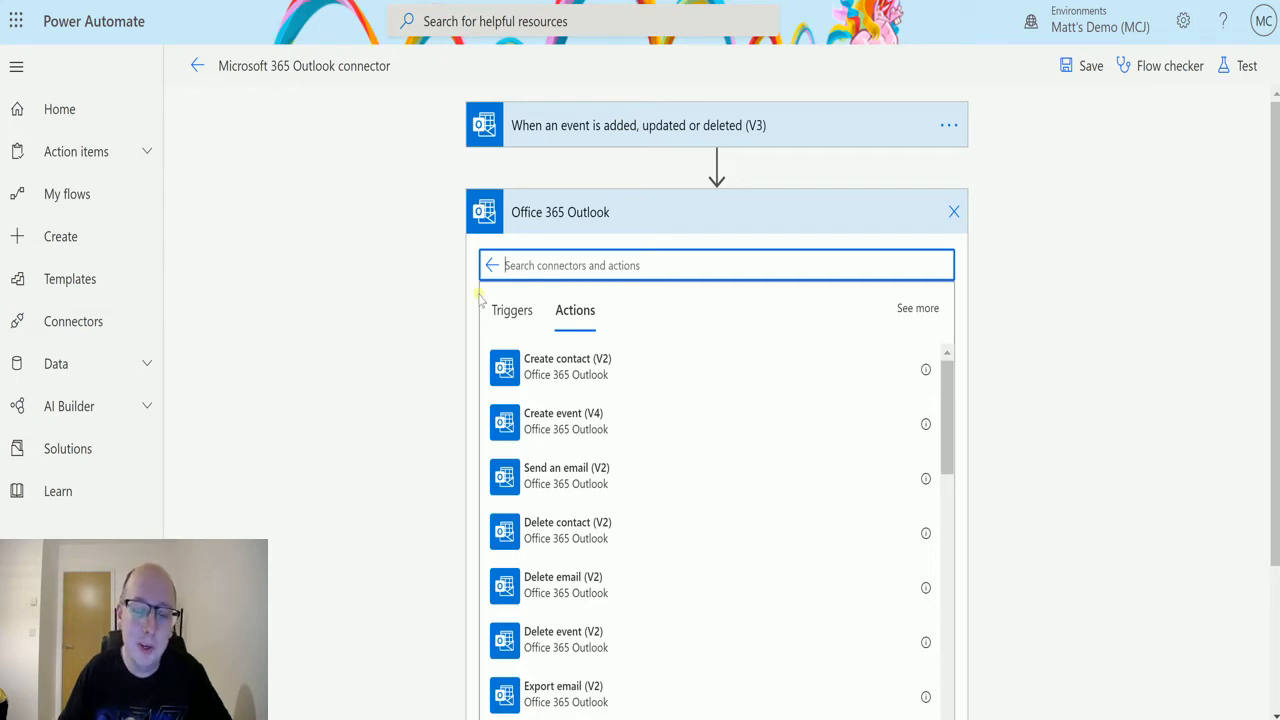
pyautogui.moveTo(650, 304)
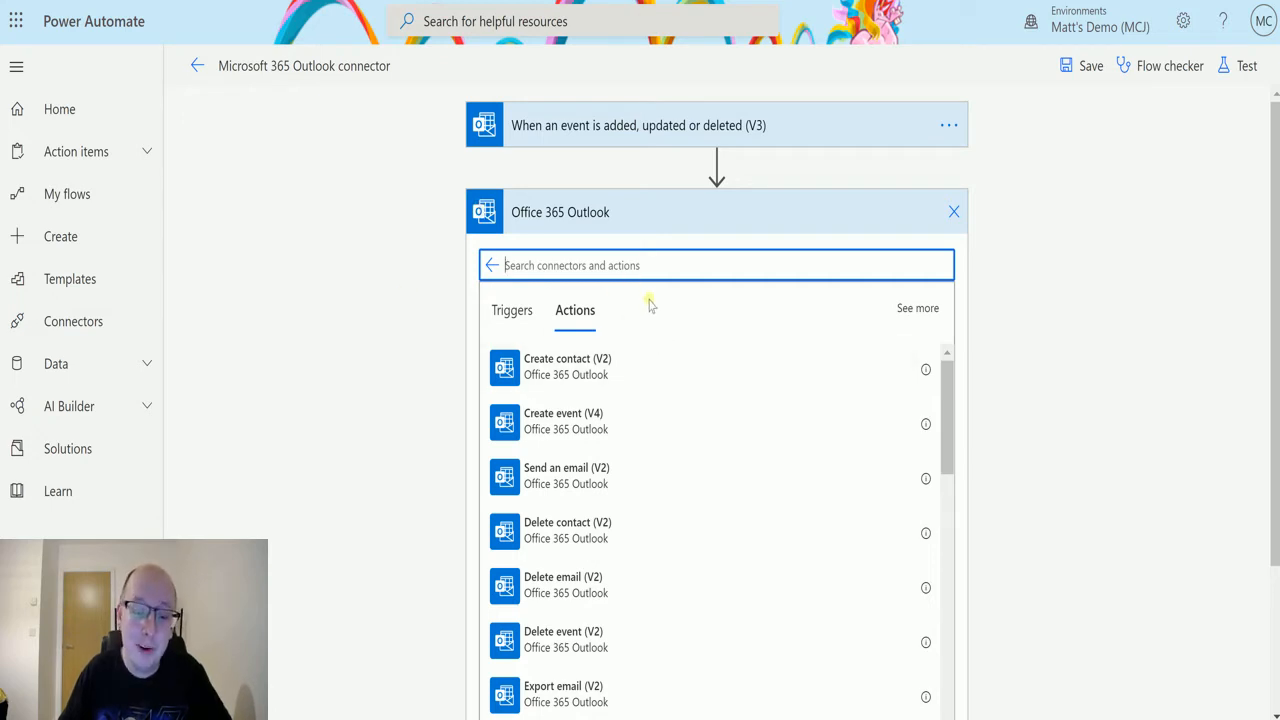
pyautogui.scroll(-3)
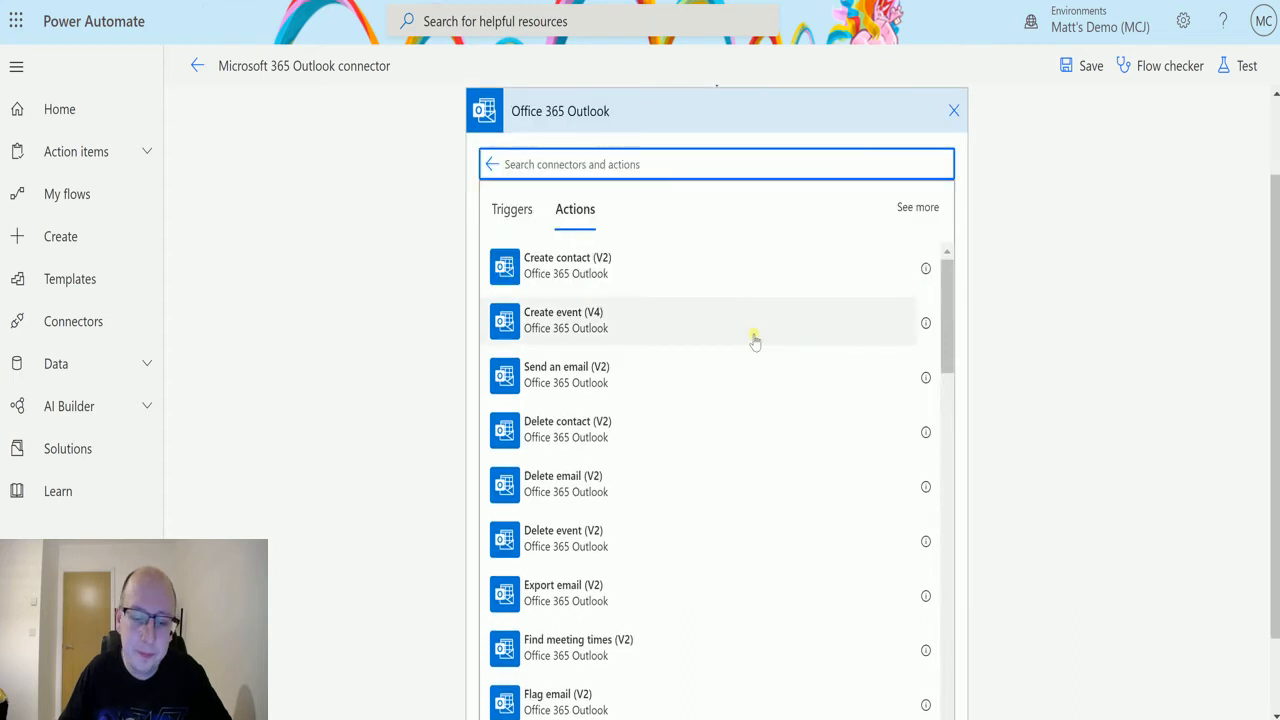
pyautogui.scroll(-3)
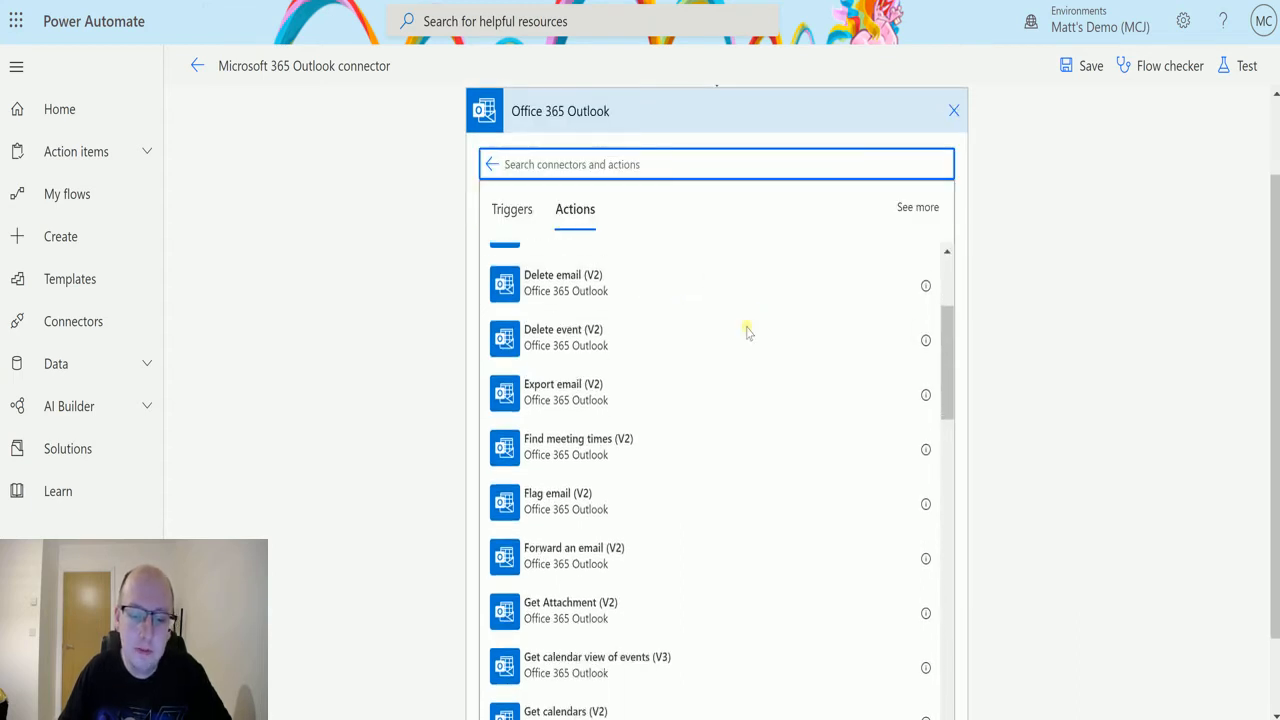
pyautogui.scroll(-3)
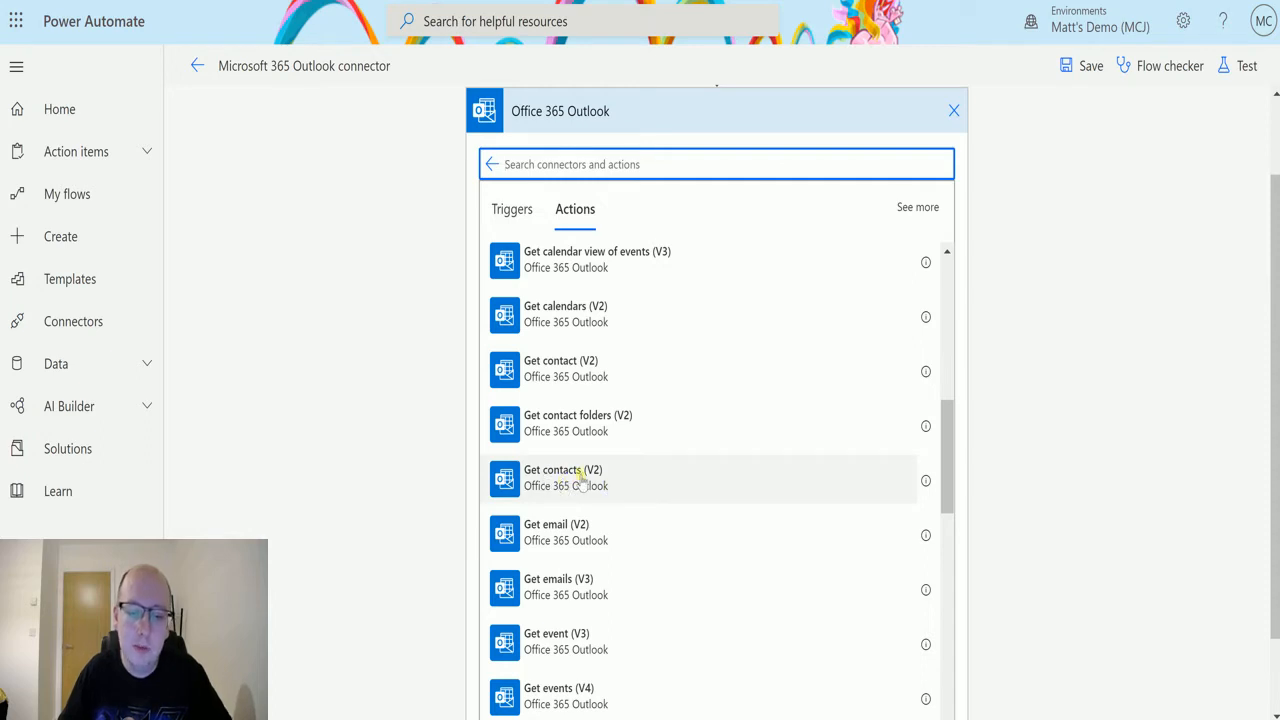
# Step: Add the Get contacts (V2) action and set its Folder id to Contacts
pyautogui.click(564, 476)
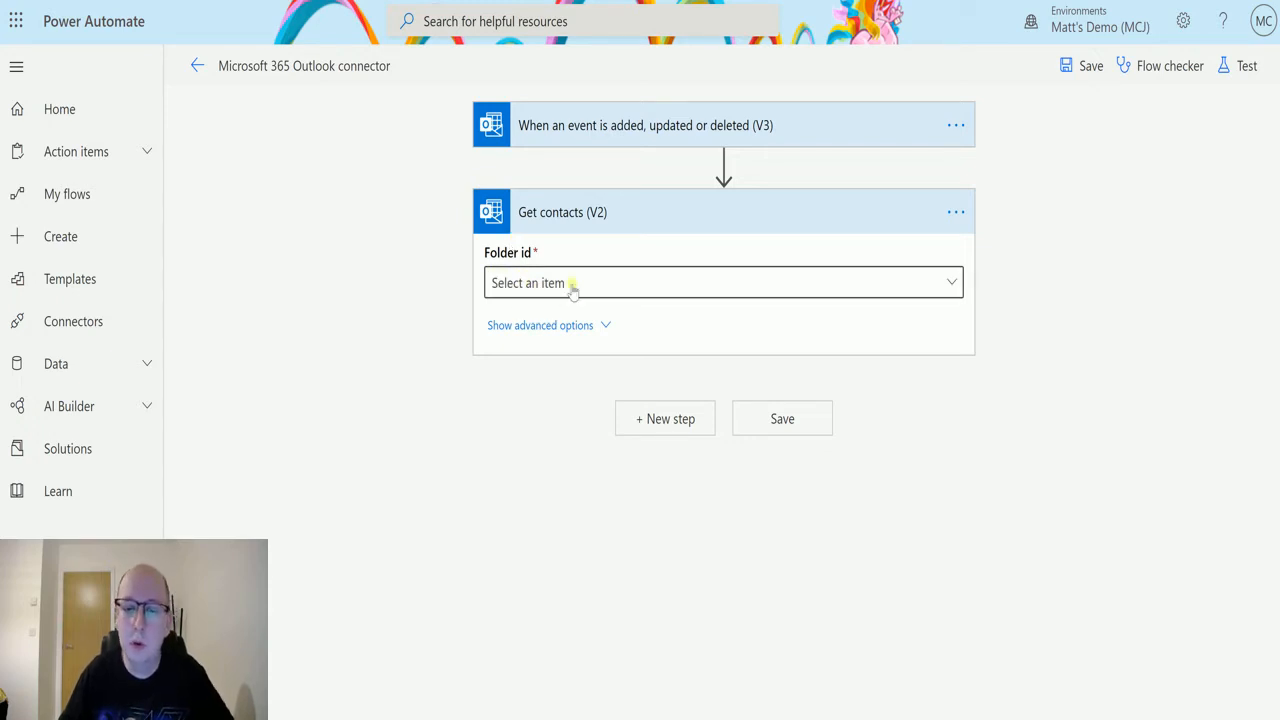
pyautogui.click(724, 282)
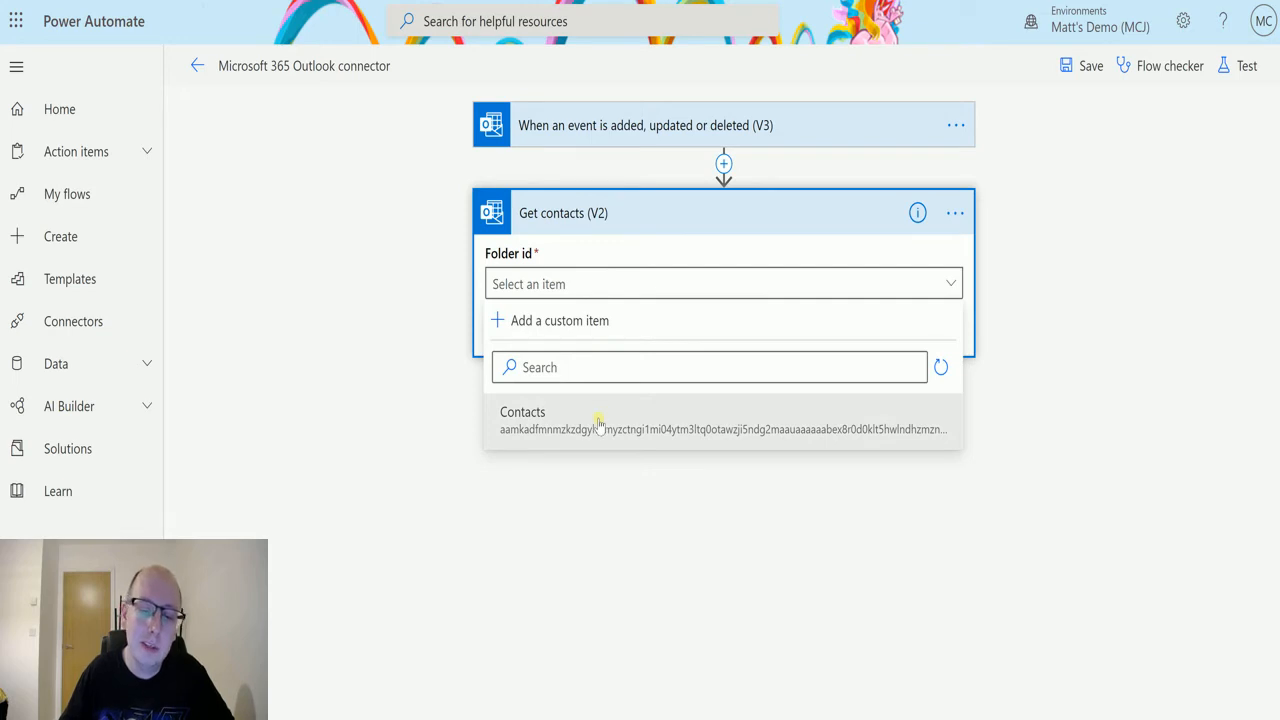
pyautogui.moveTo(604, 412)
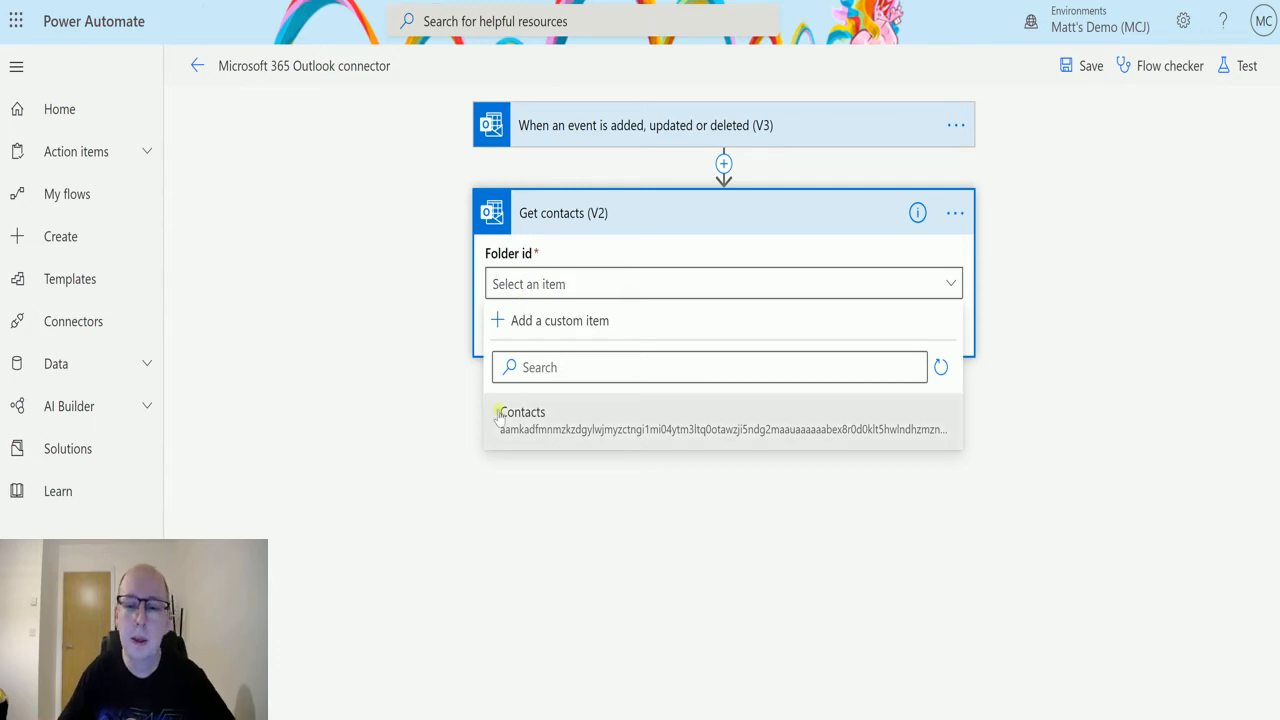
pyautogui.click(520, 412)
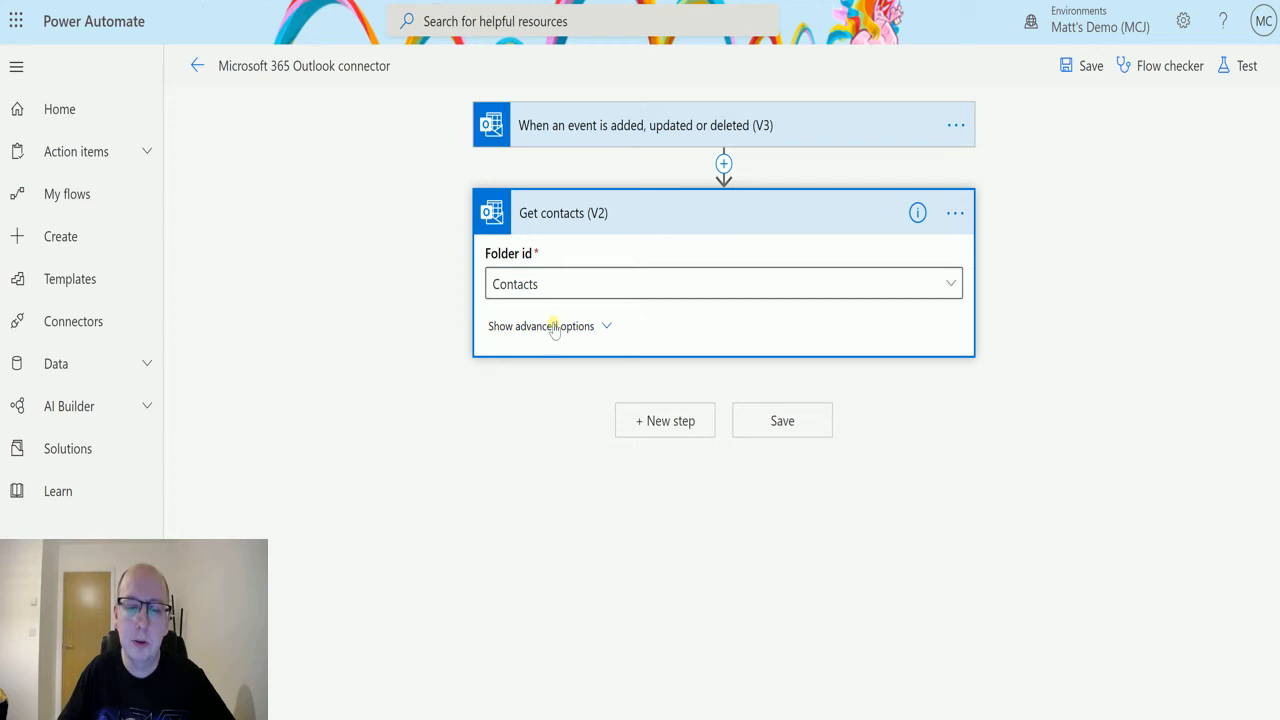
pyautogui.click(540, 326)
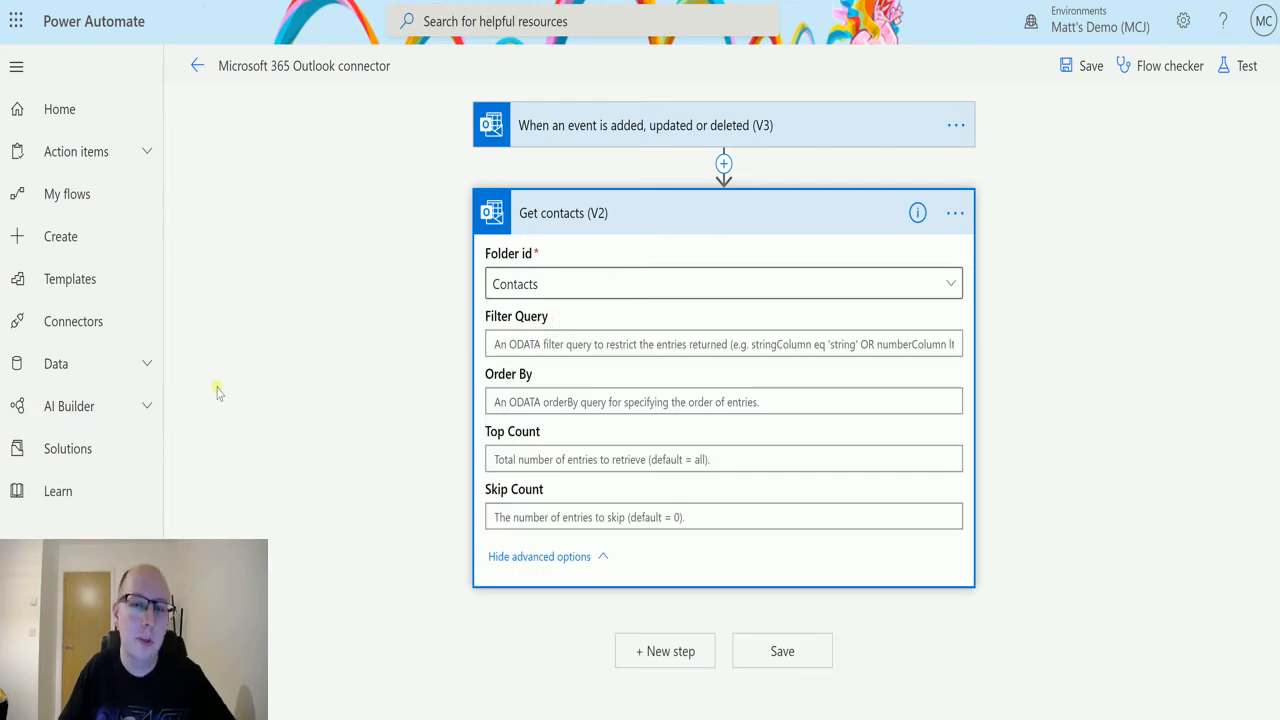
pyautogui.moveTo(384, 378)
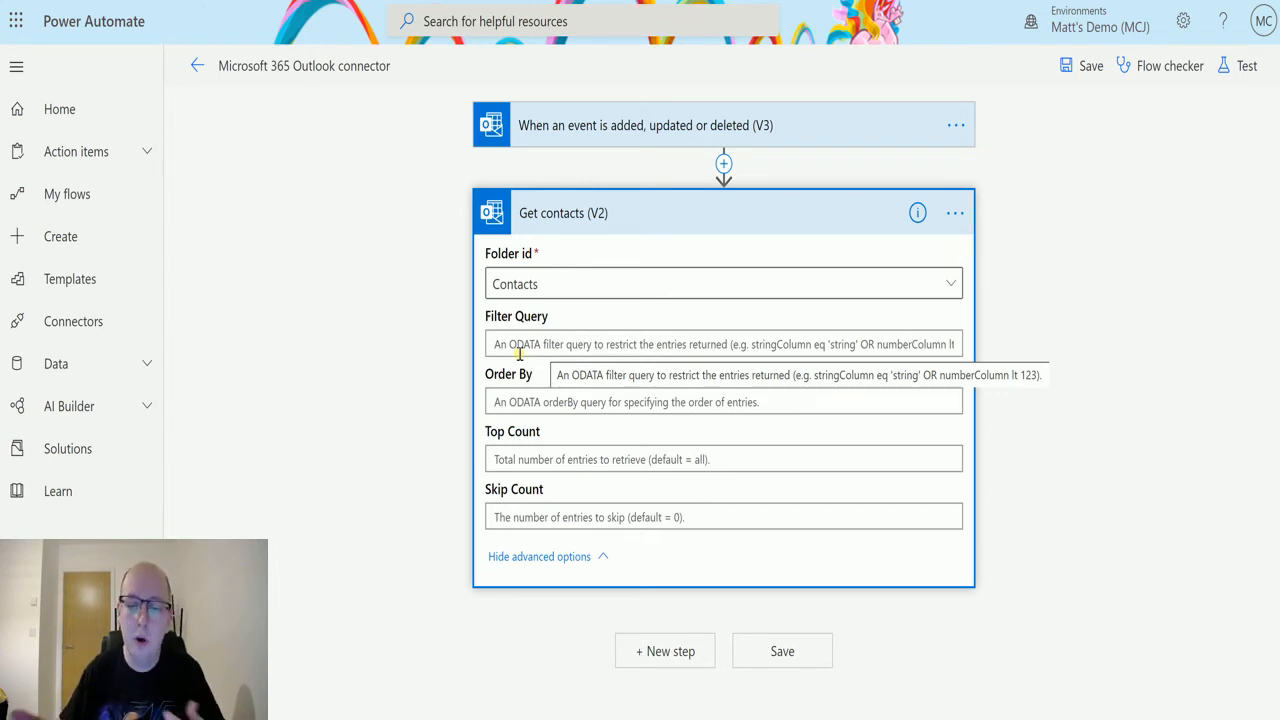
pyautogui.moveTo(412, 348)
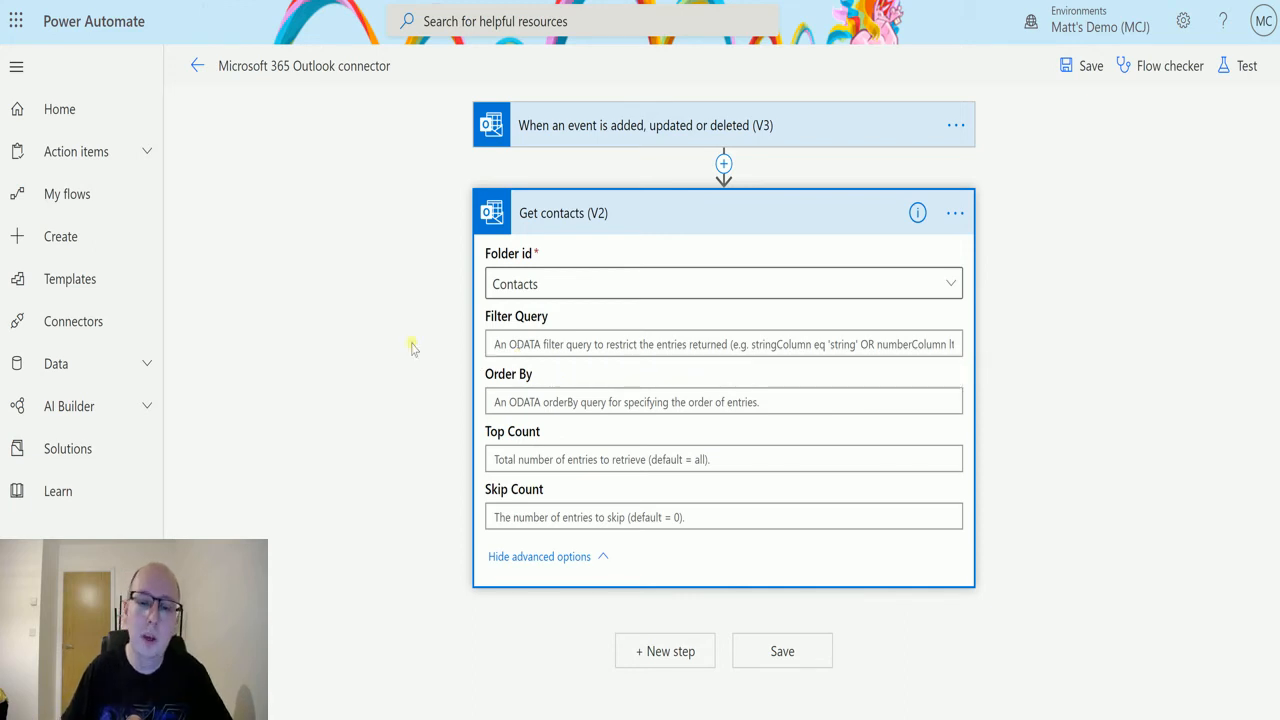
pyautogui.moveTo(448, 338)
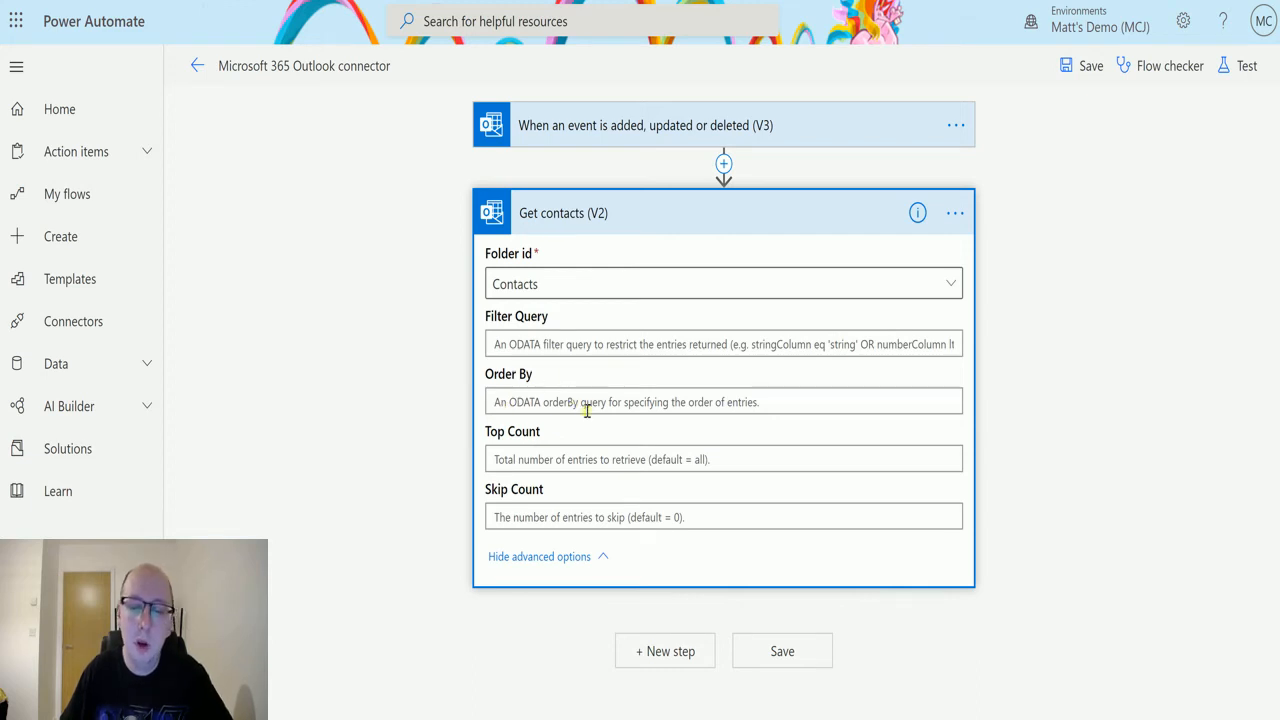
pyautogui.moveTo(564, 400)
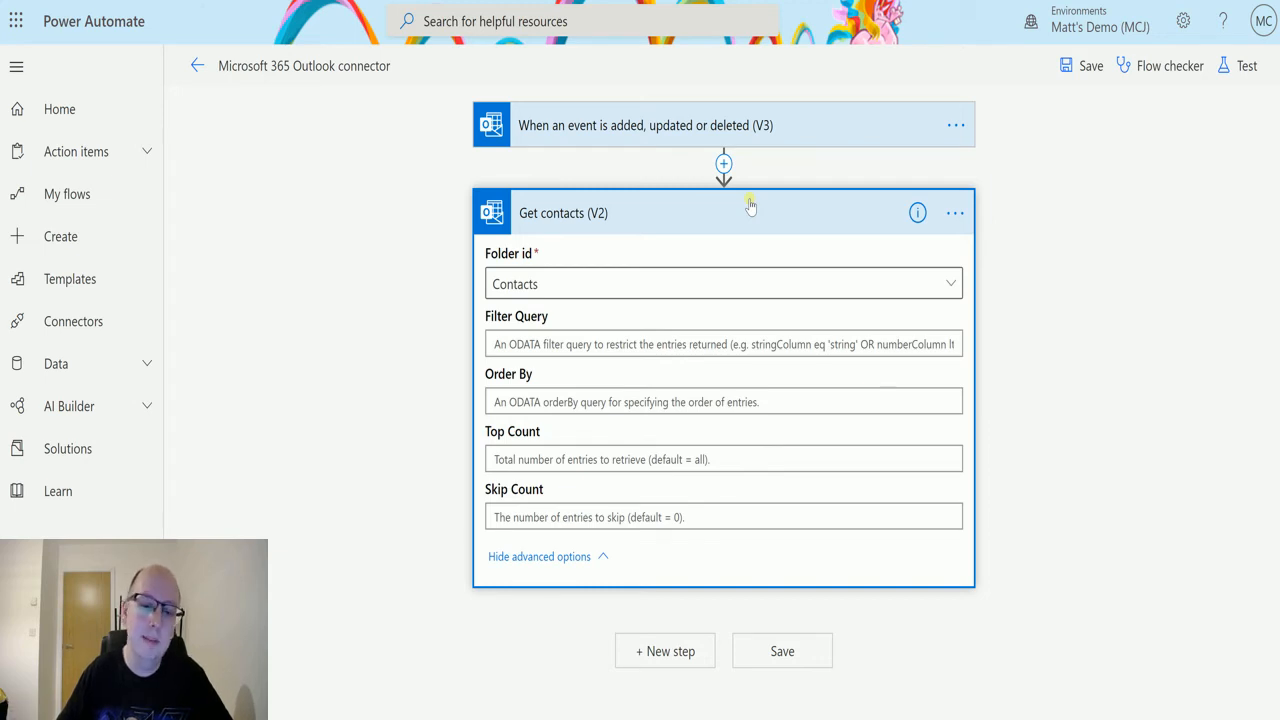
pyautogui.moveTo(586, 480)
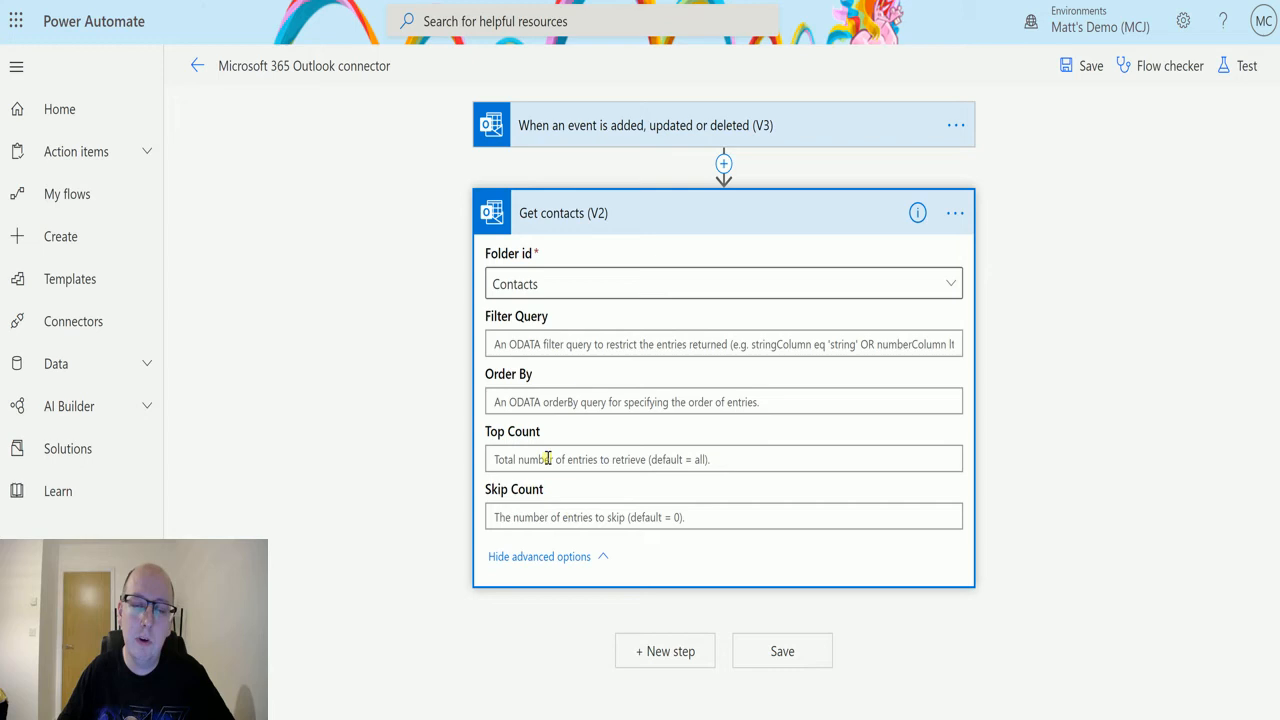
pyautogui.moveTo(548, 458)
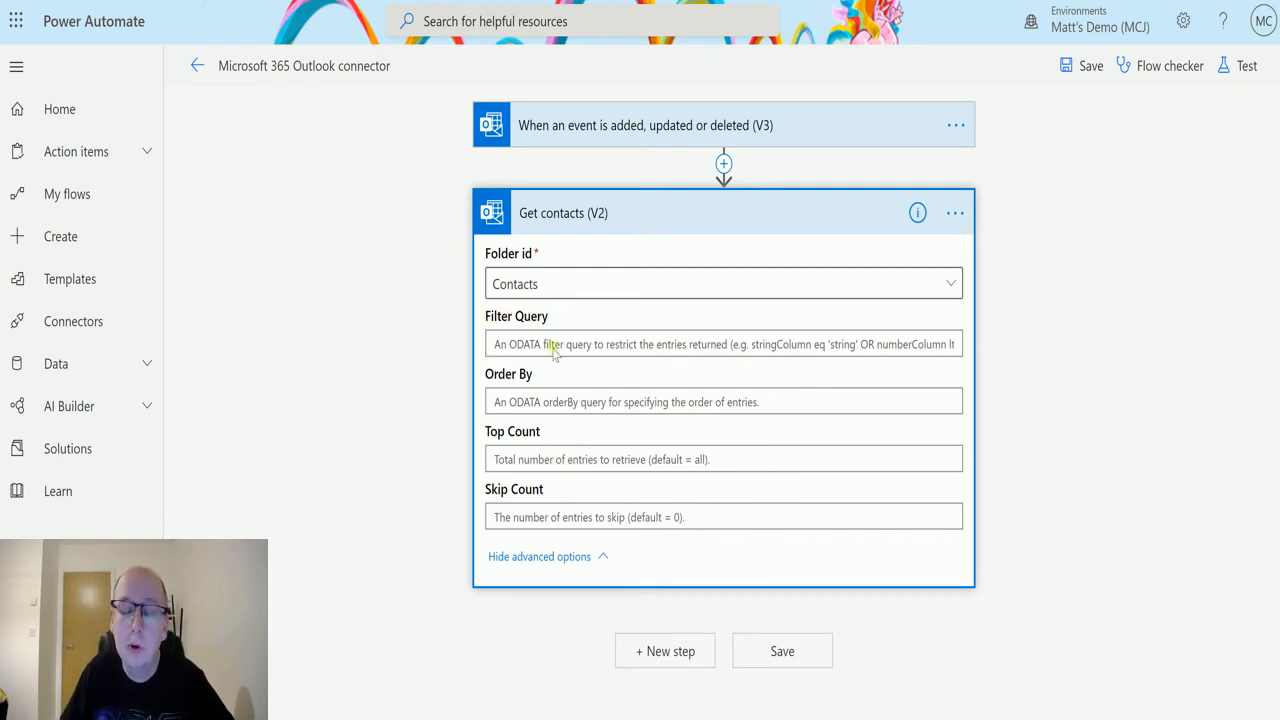
# Step: Save the flow and run a test using trigger data from a previous successful run
pyautogui.click(700, 212)
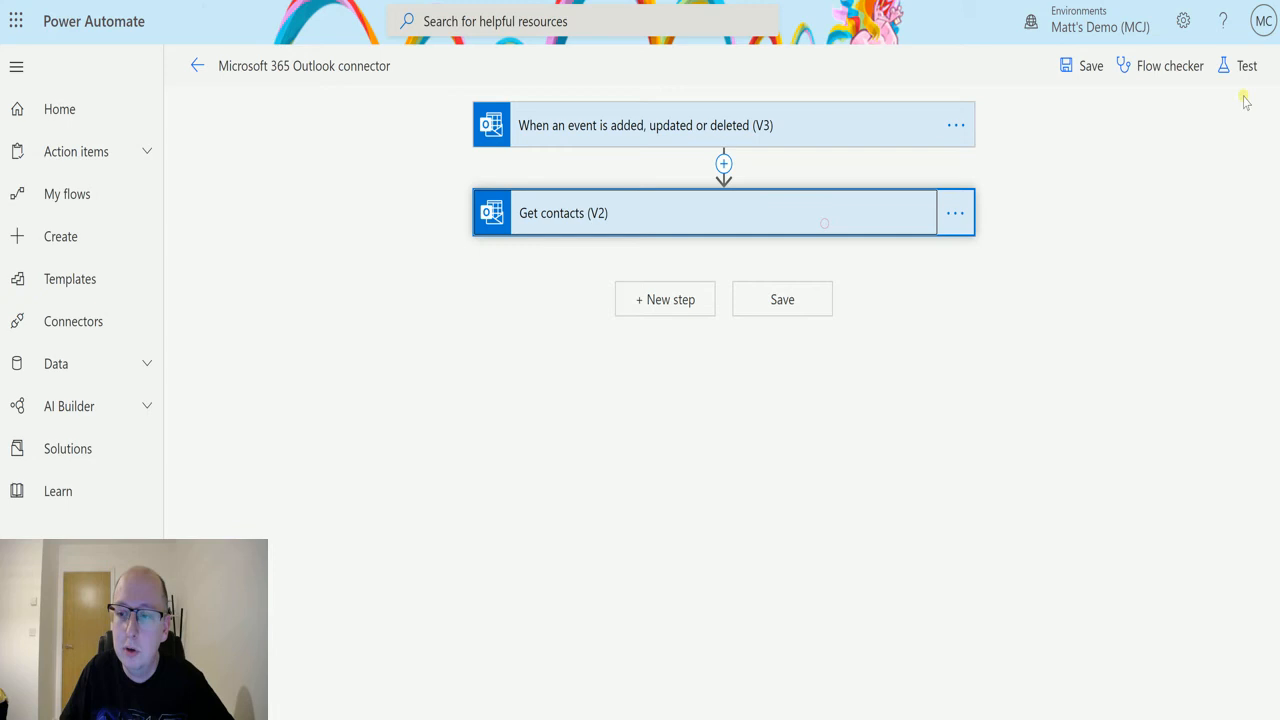
pyautogui.click(1246, 64)
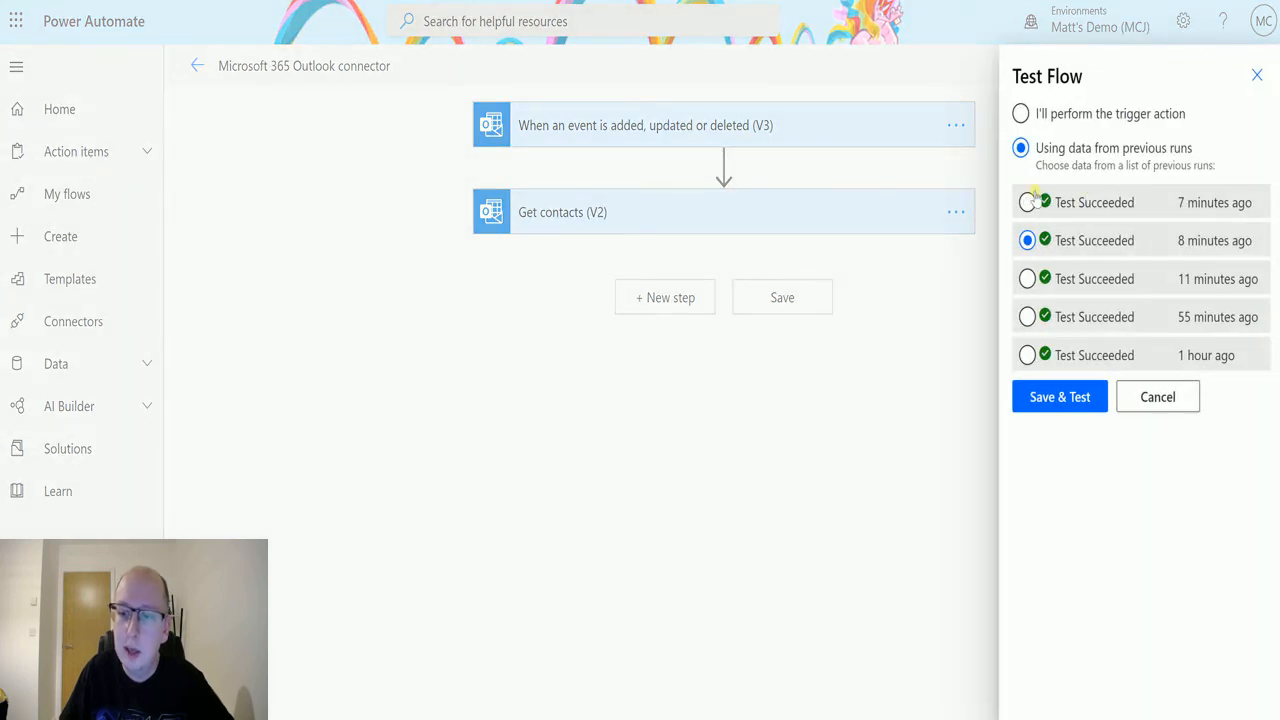
pyautogui.click(1060, 396)
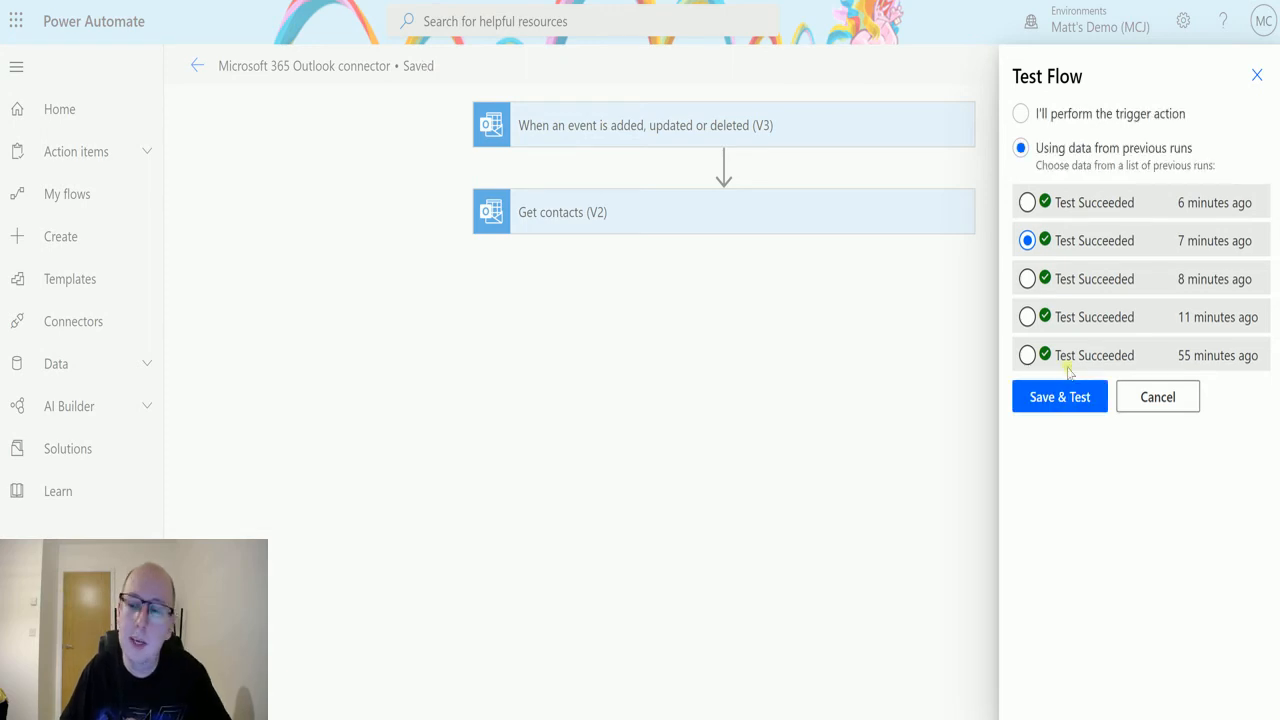
pyautogui.click(1060, 396)
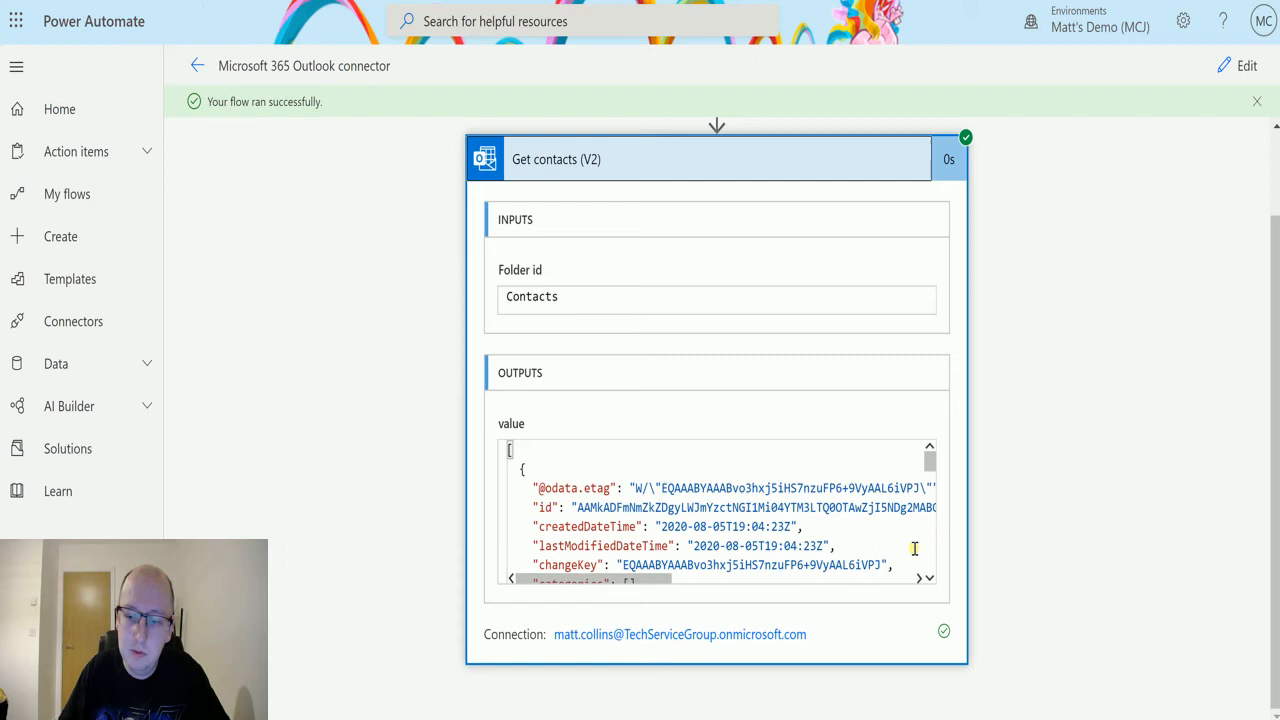
# Step: Scroll through the Get contacts (V2) OUTPUTS JSON to inspect names, company, emails and business address
pyautogui.scroll(-3)
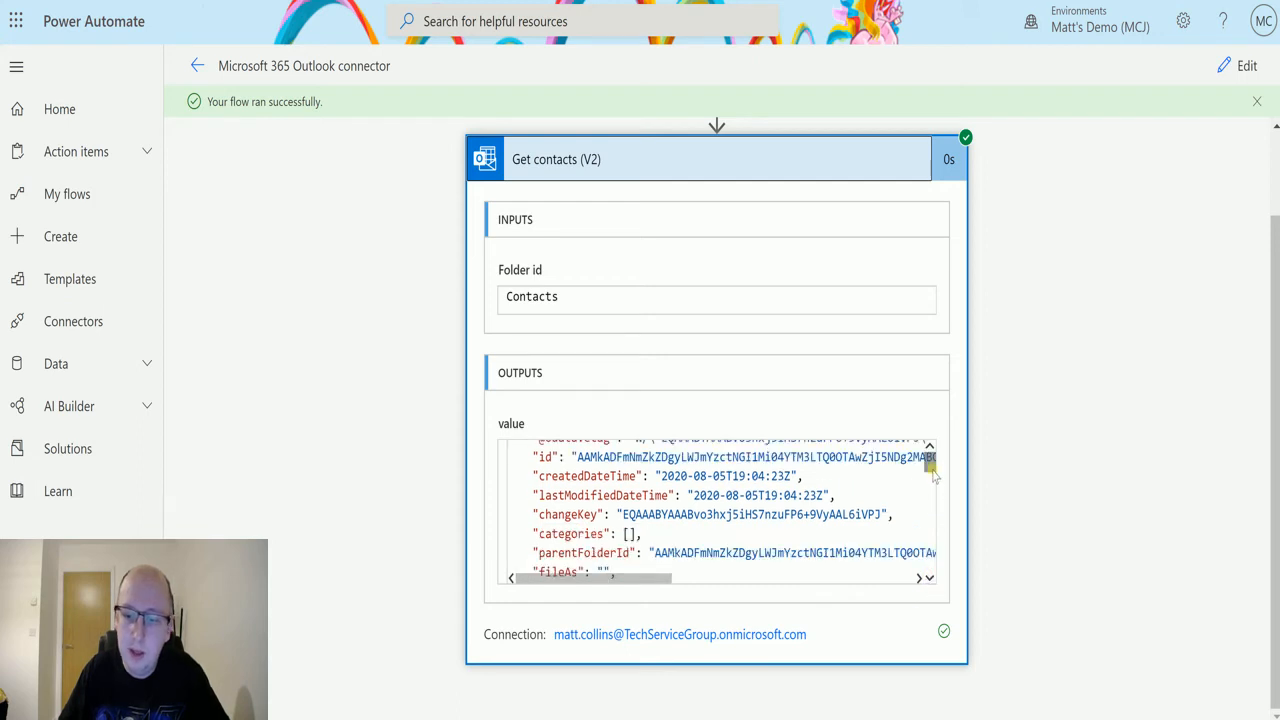
pyautogui.scroll(-3)
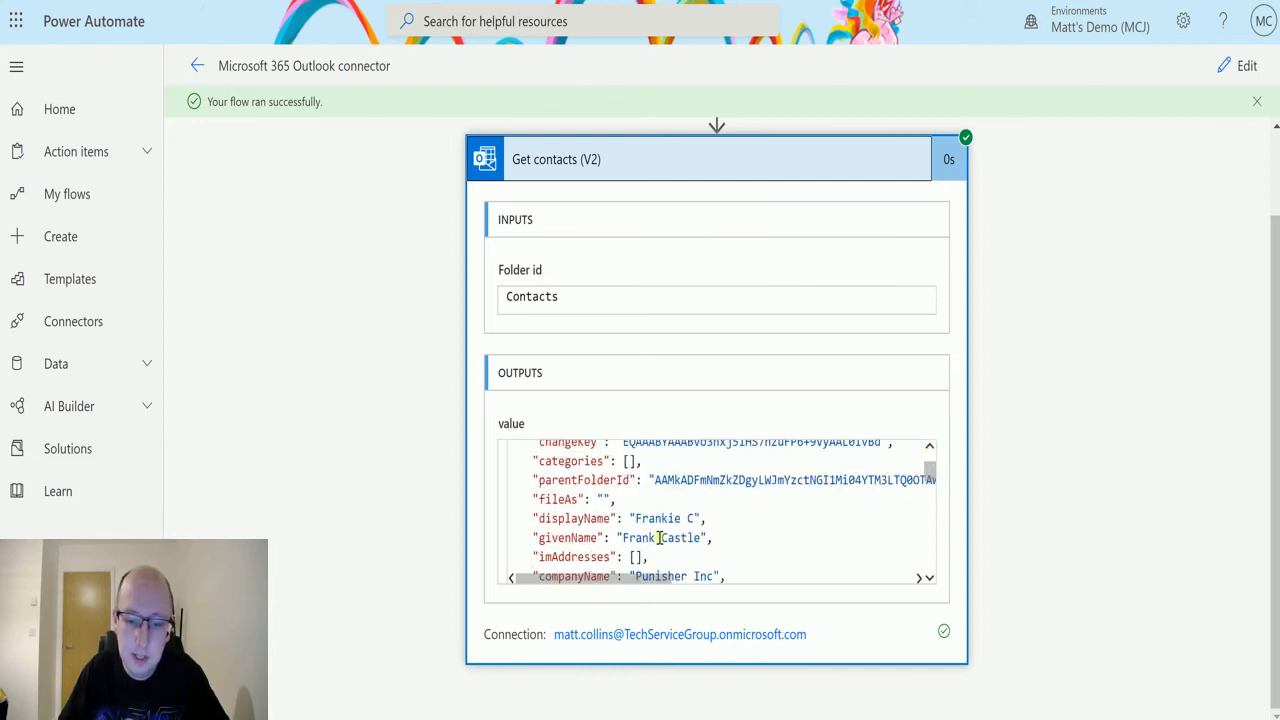
pyautogui.moveTo(772, 540)
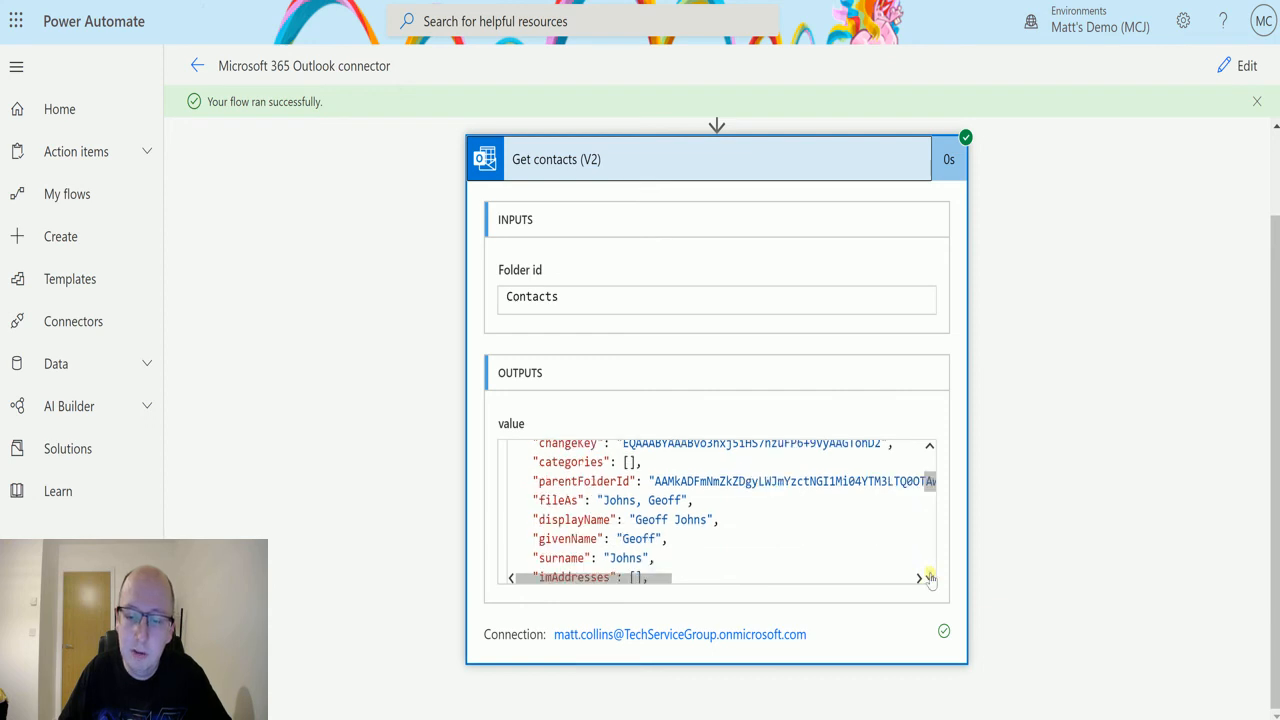
pyautogui.scroll(-3)
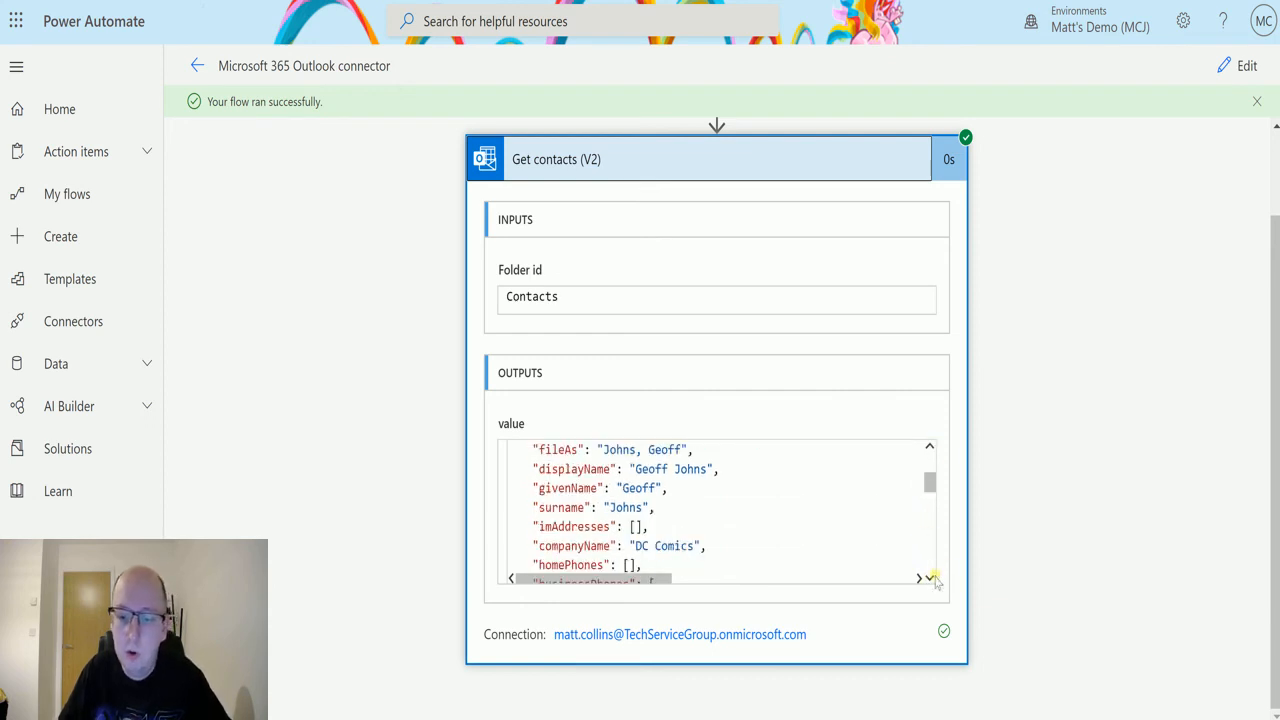
pyautogui.scroll(-3)
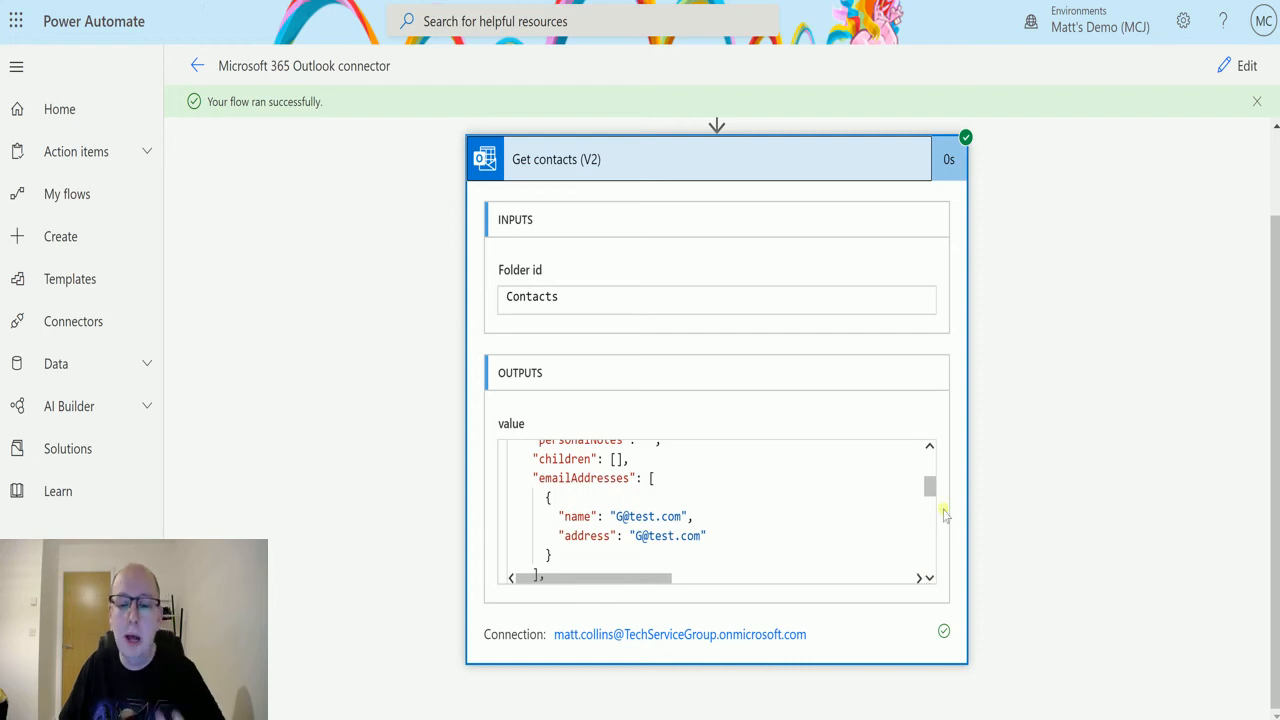
pyautogui.scroll(-3)
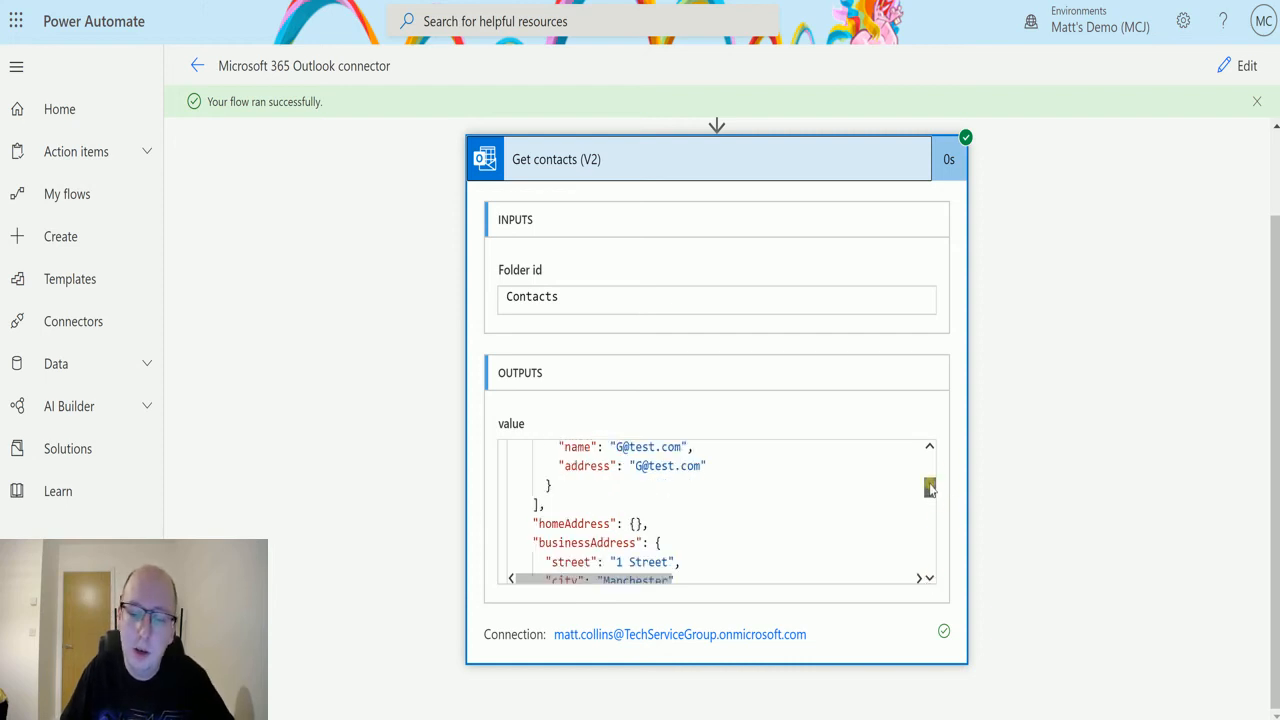